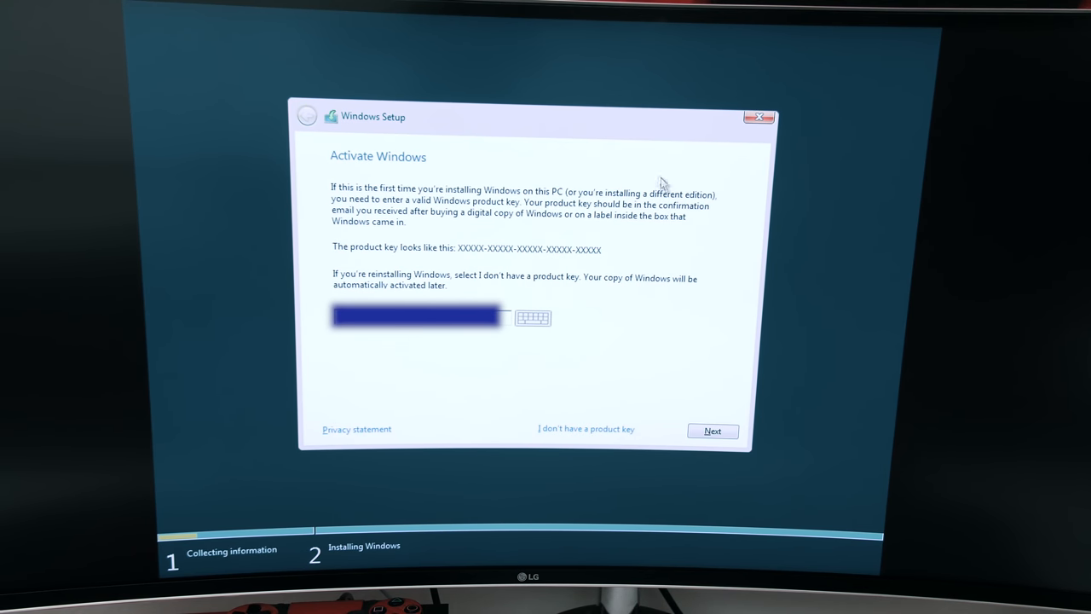
Step: Submit the entered Windows 10 product key to continue Setup
{"action": "left_click", "coordinate": [713, 431]}
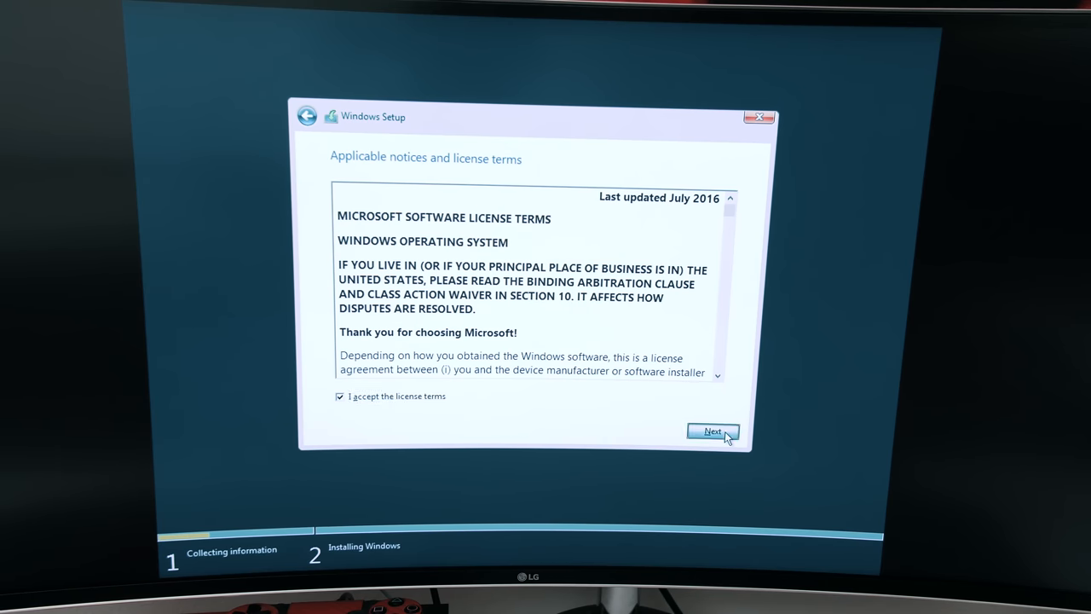